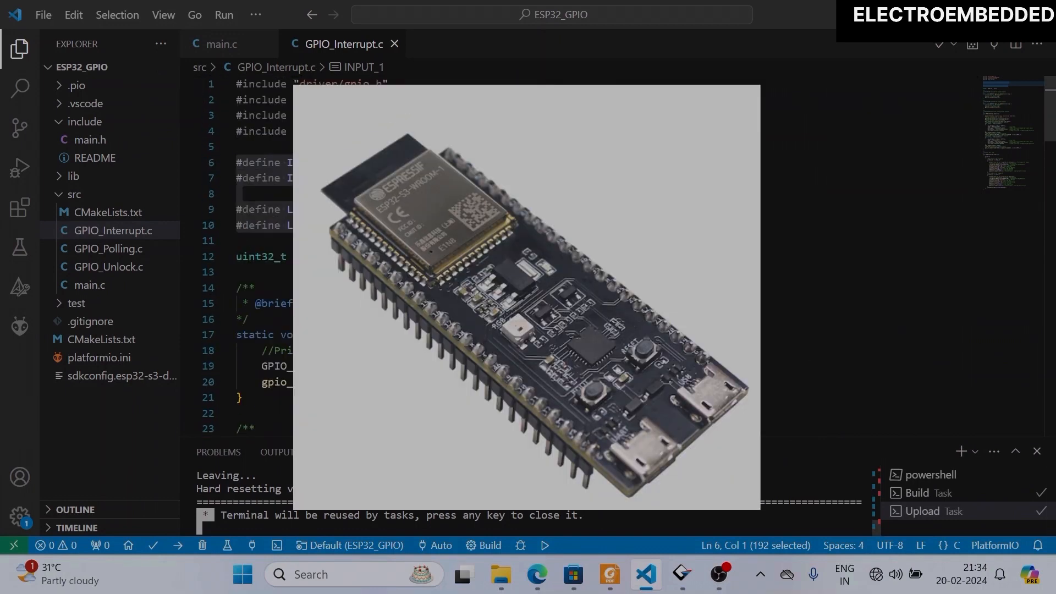
Consult the ESP32-S3 datasheet pin table, then set the defines to GPIO_NUM_39, 40, 41 and 42
scroll("down", 3)
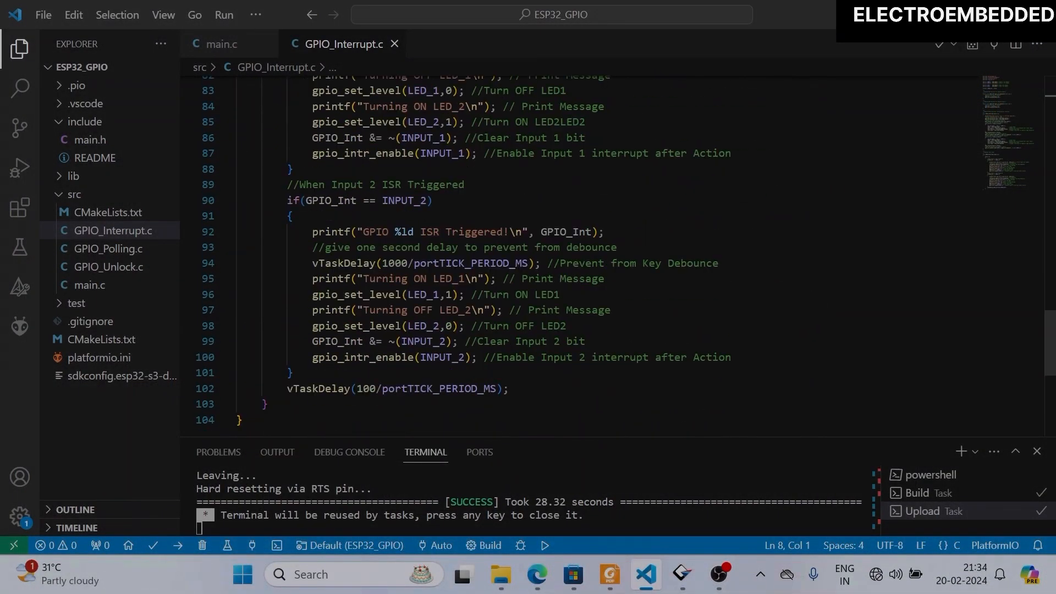
scroll("up", 3)
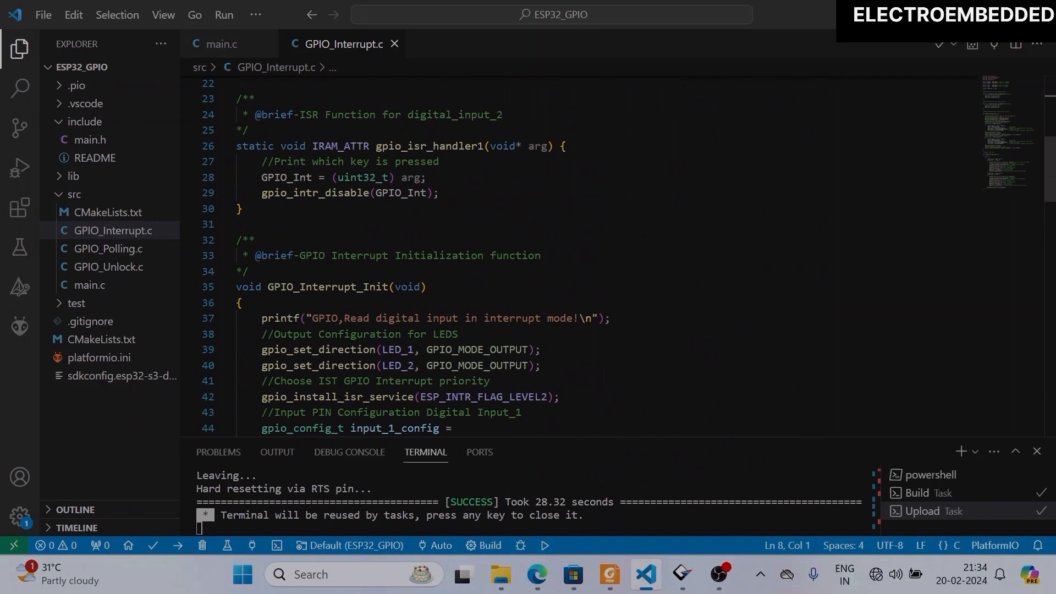
scroll("up", 3)
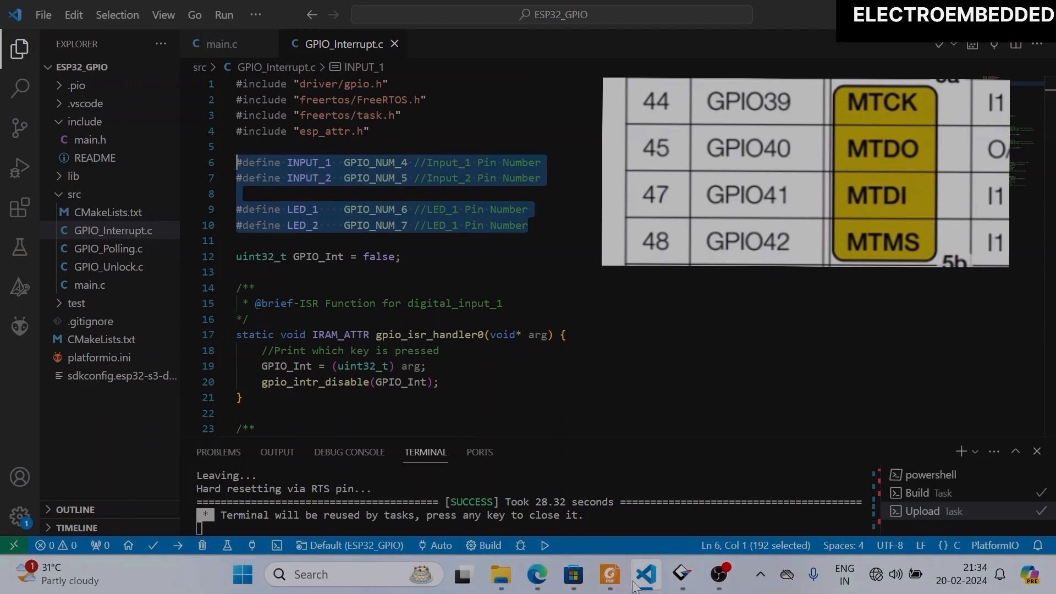
left_click(607, 574)
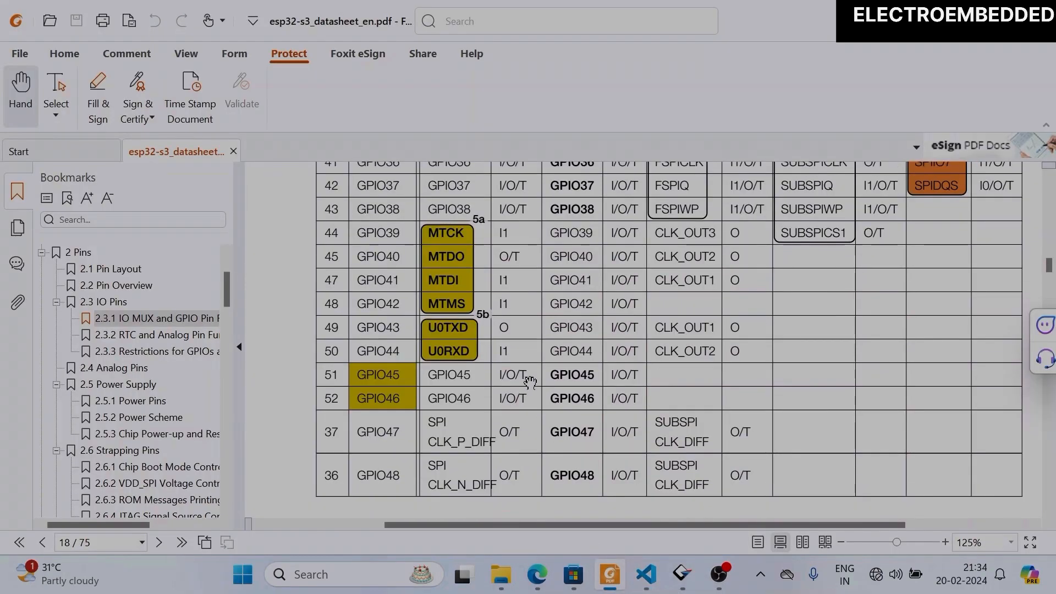
left_click(643, 574)
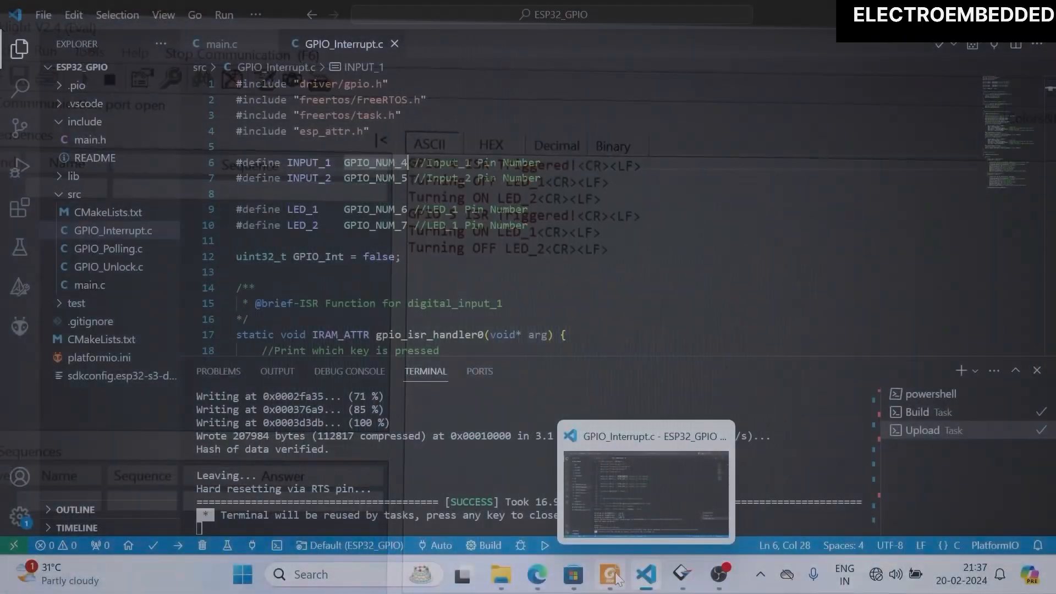
left_click(608, 574)
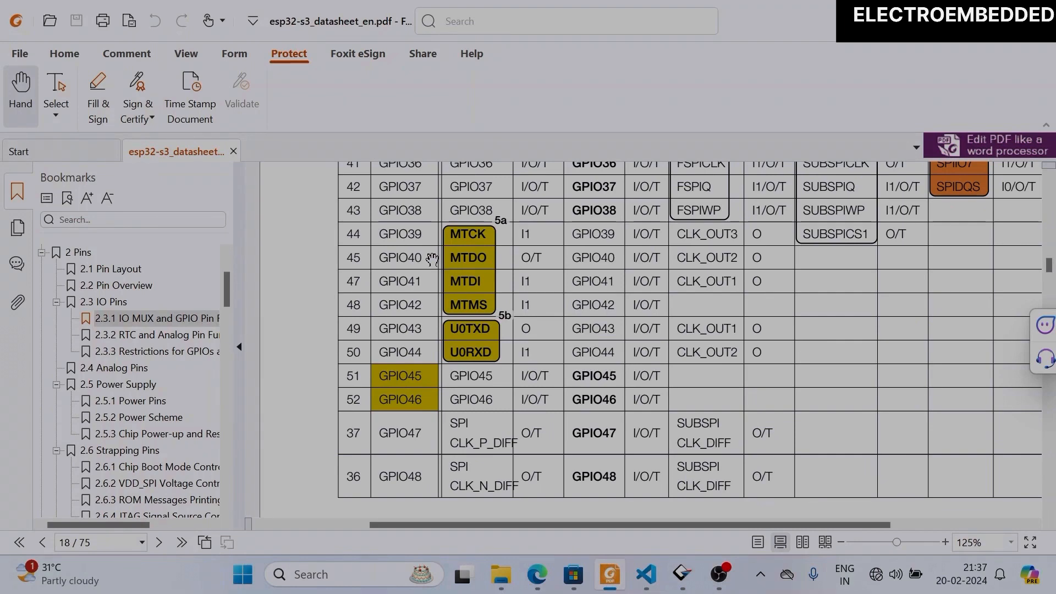
left_click(645, 574)
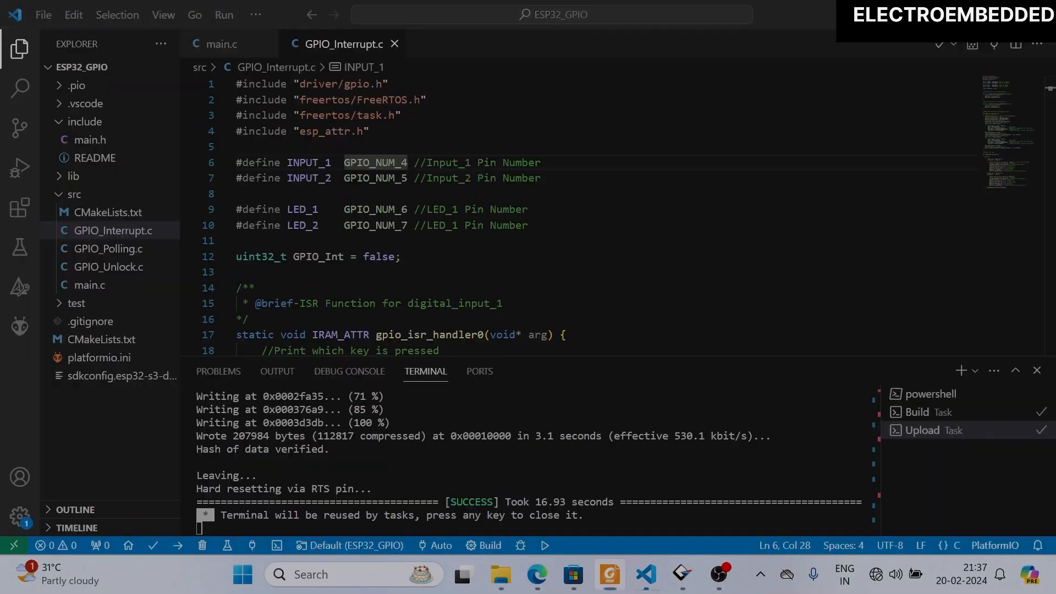
left_click(409, 163)
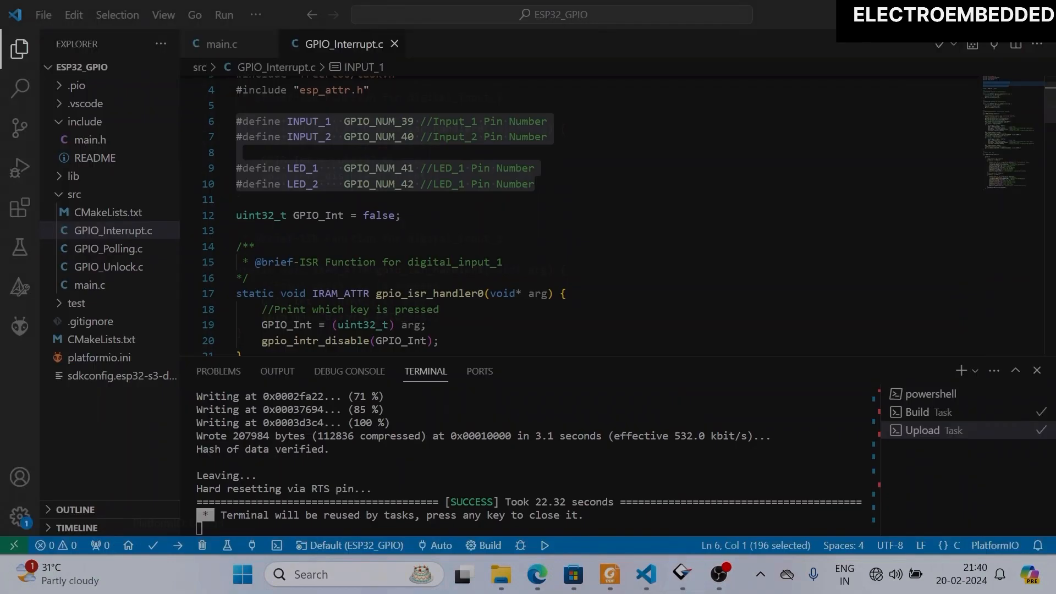
Add a //Reset GOIO comment and gpio_reset_pin(LED_1) after the startup message print
scroll("down", 3)
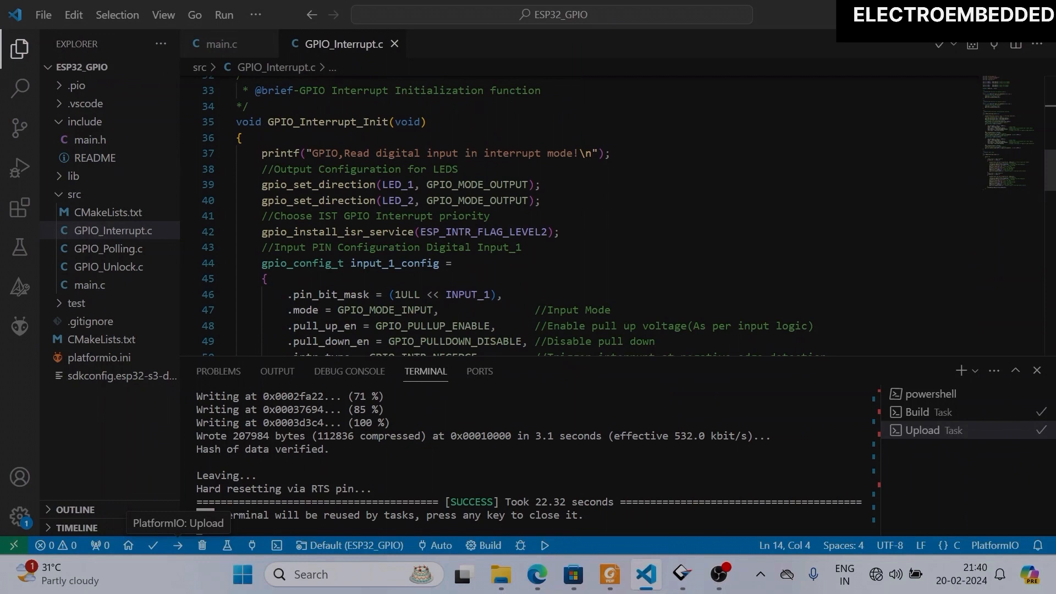
left_click(608, 153)
type("//")
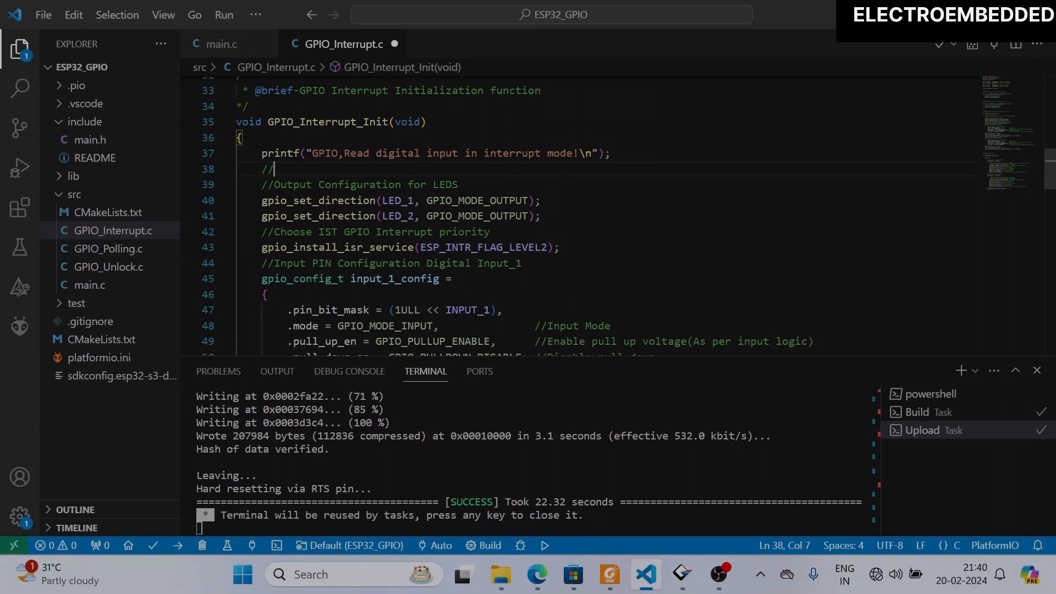
type("r")
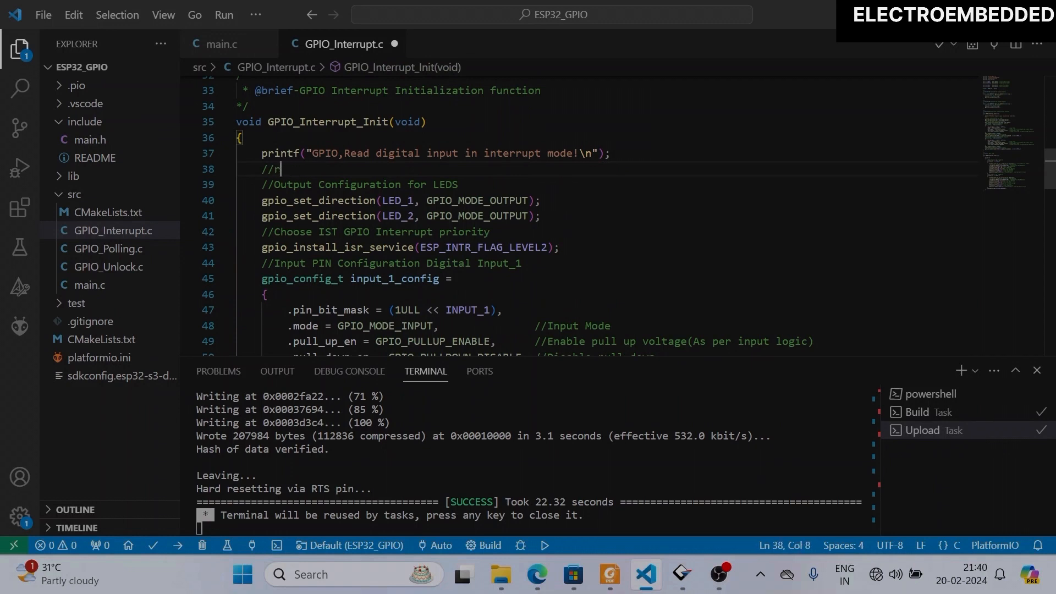
type("eset GOIO")
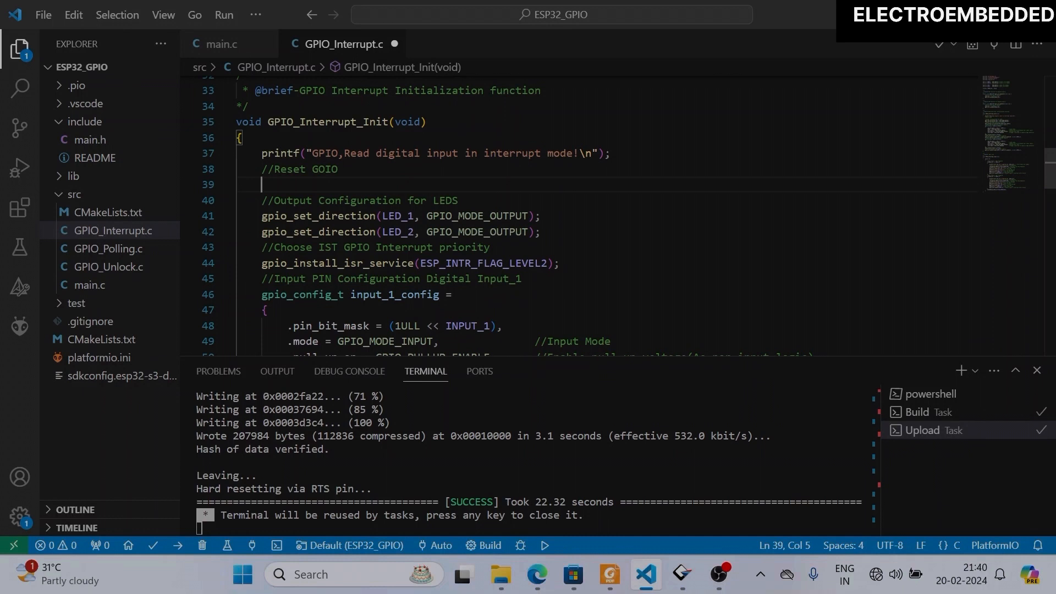
type("p")
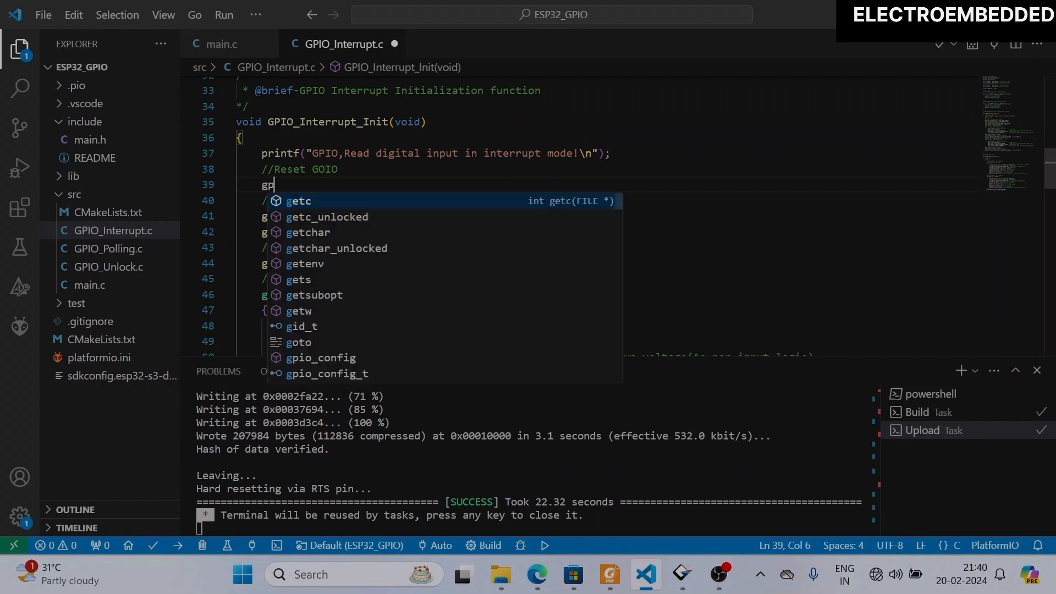
type("io_reset_pin")
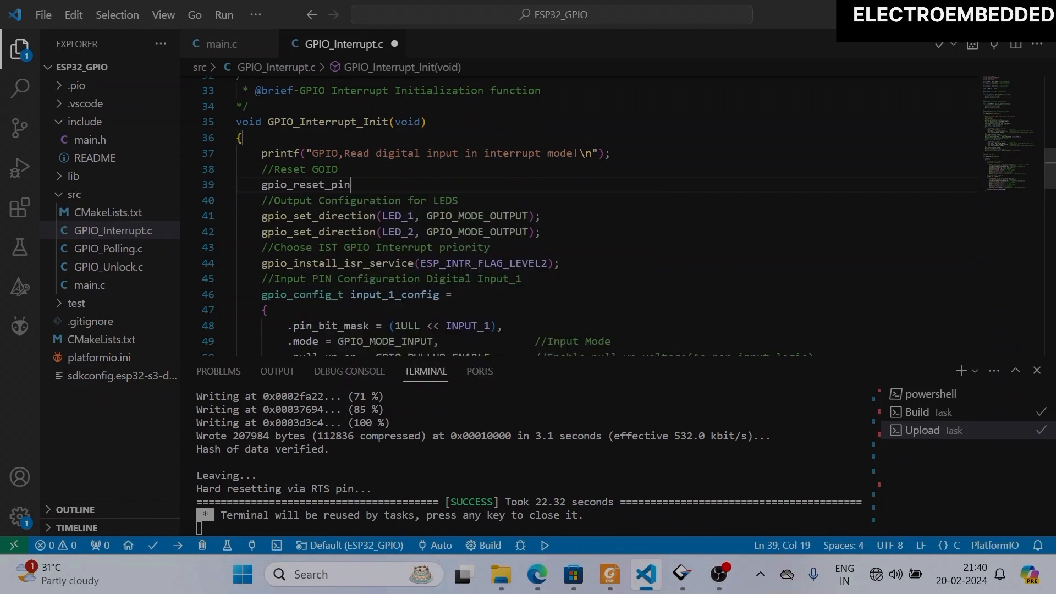
type("(")
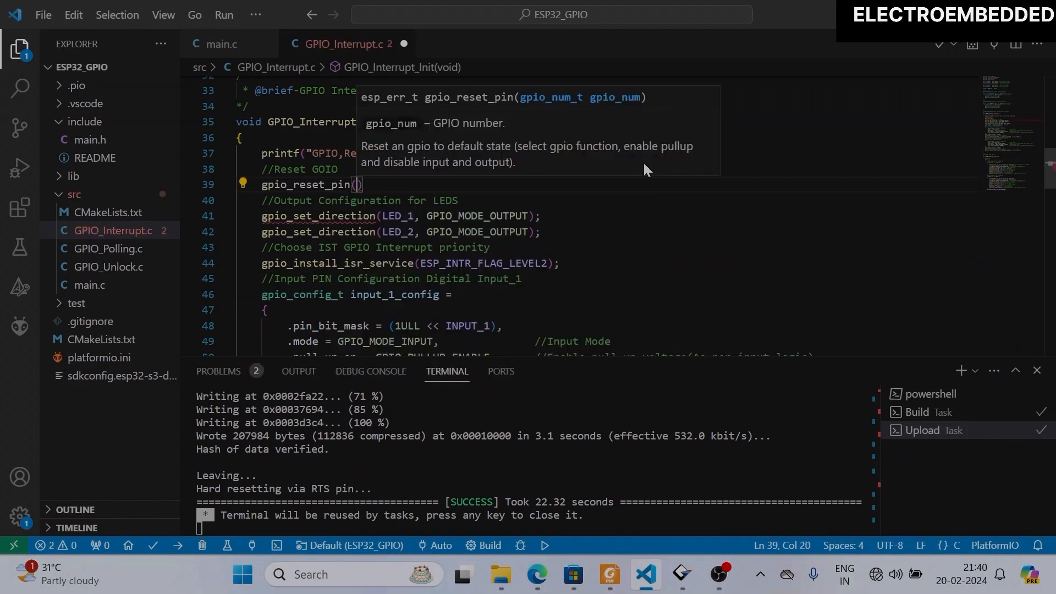
type("LED_1")
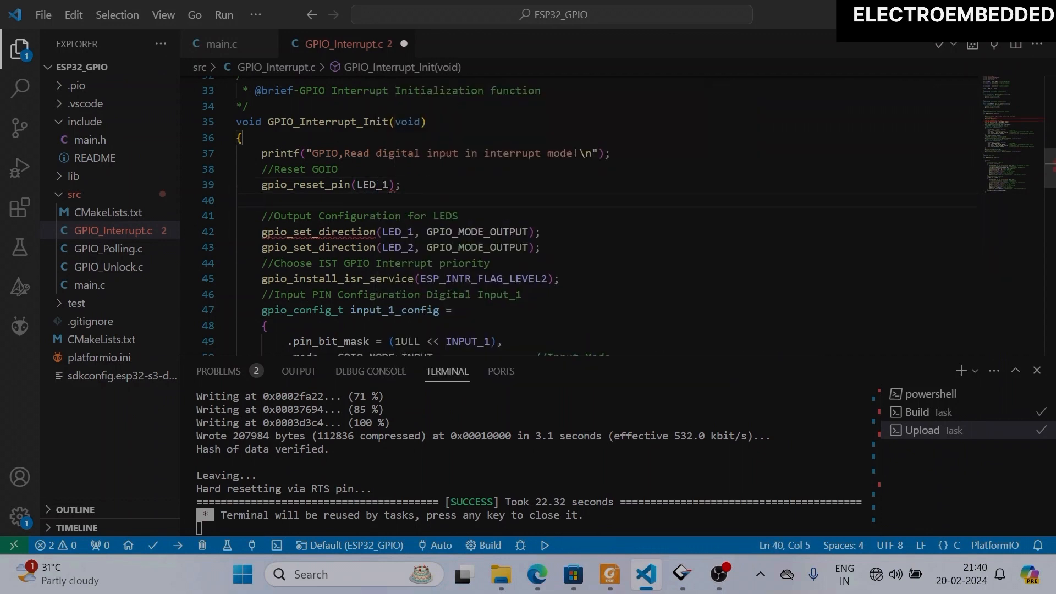
key("Ctrl+S")
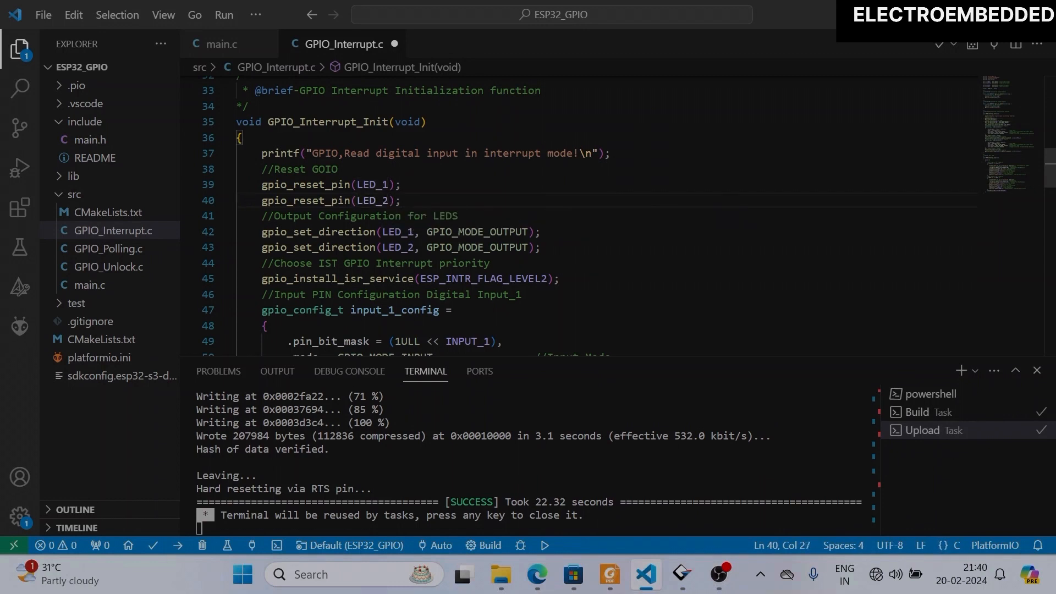
Add gpio_reset_pin calls for LED_2, INPUT_1 and INPUT_2 below the first one
type("gpio_reset_pin(LED_1);")
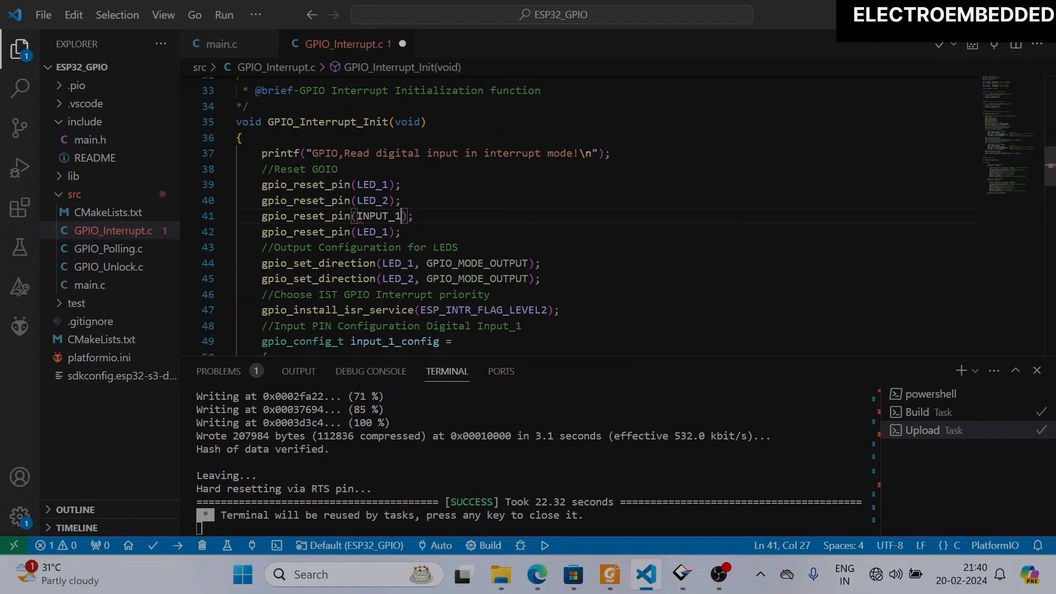
double_click(380, 216)
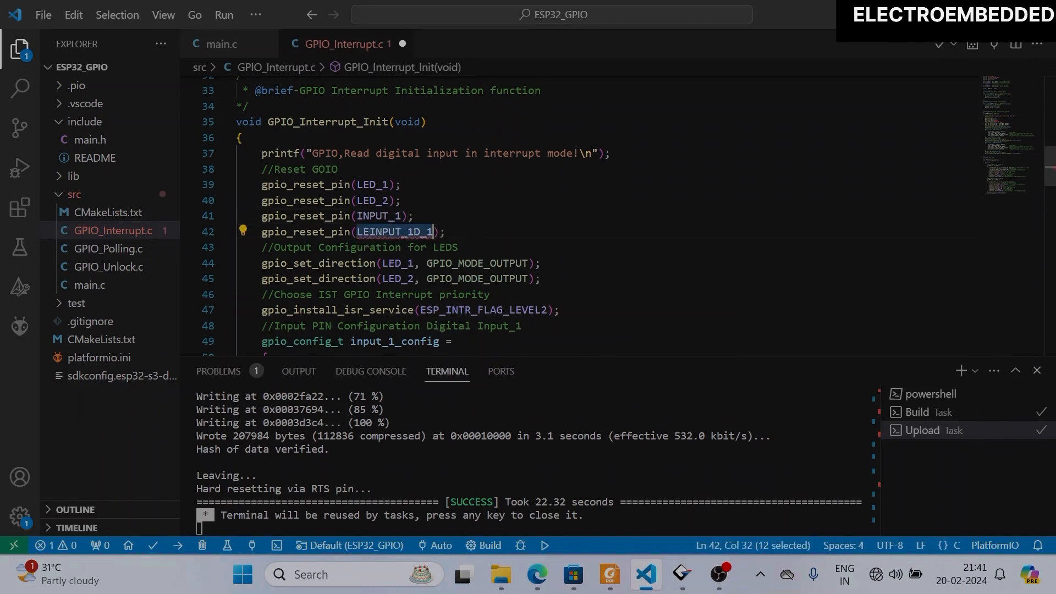
type("INPUT_1\\2")
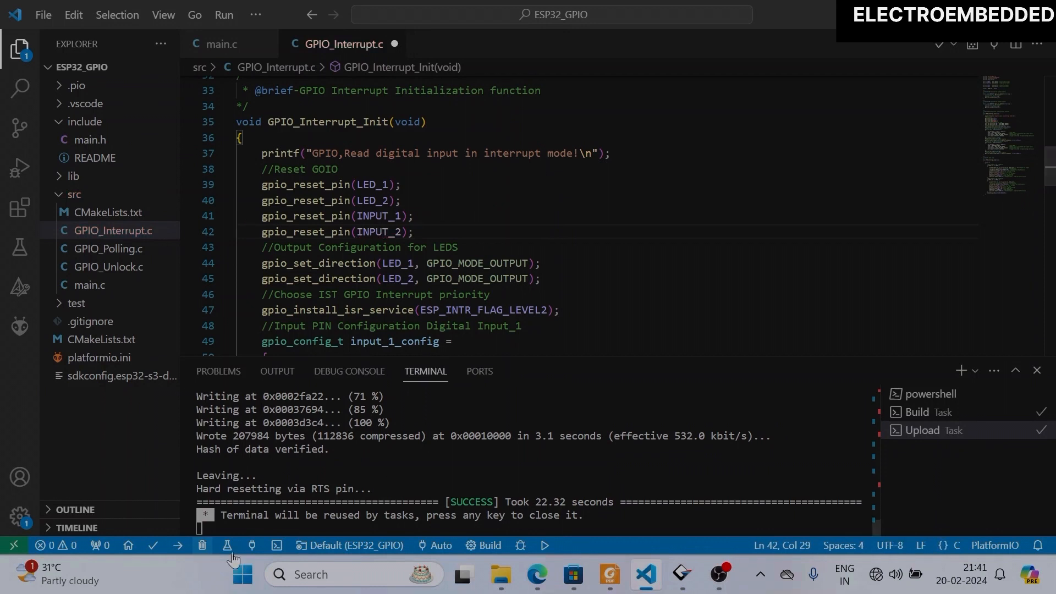
mouse_move(176, 546)
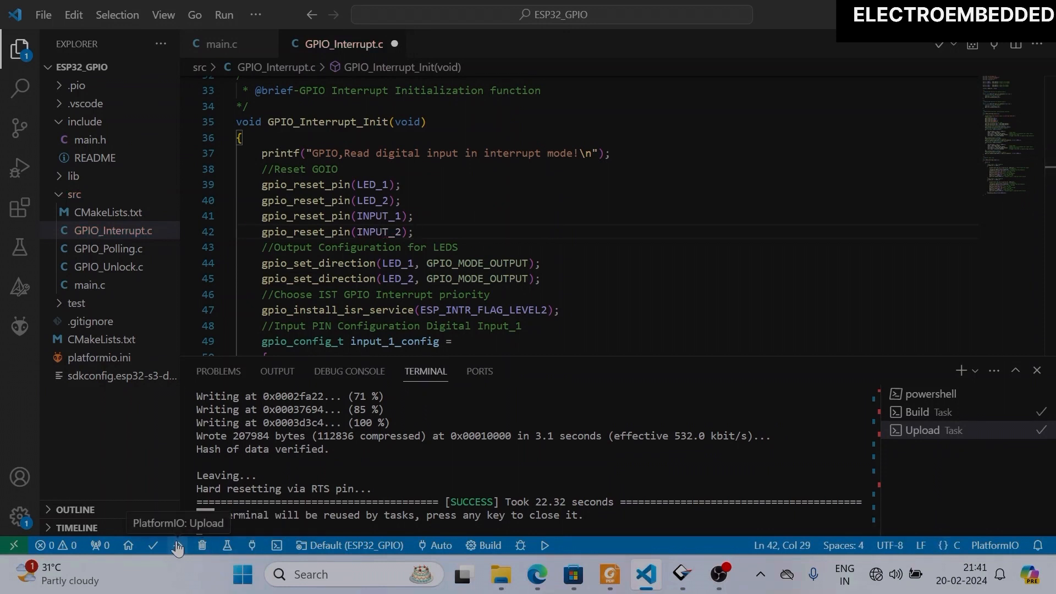
Upload the pin-reset build and verify GPIO 39/40 interrupts toggle the LEDs in Docklight
left_click(177, 545)
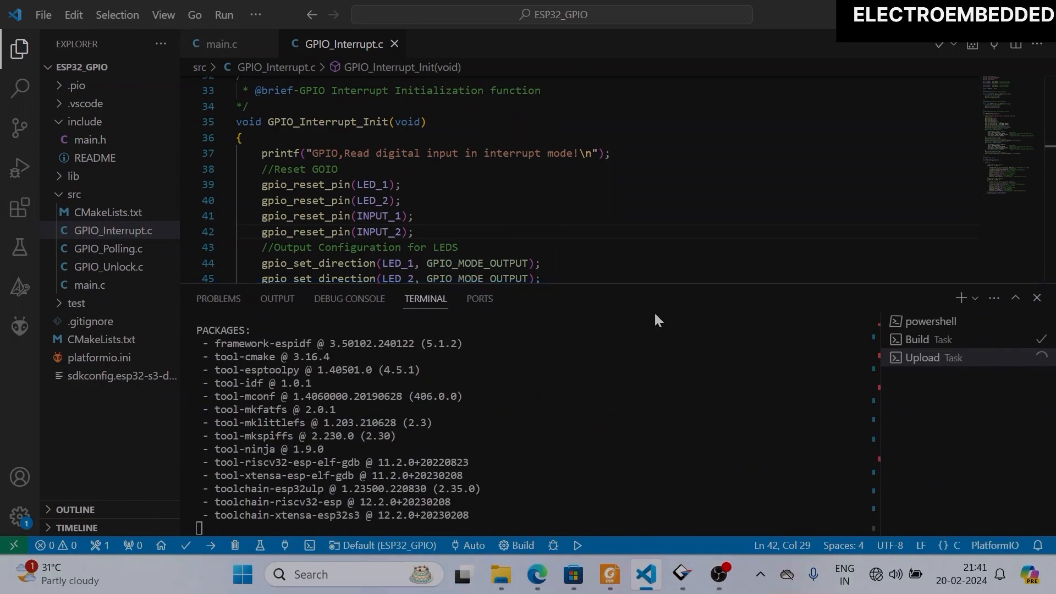
left_click(922, 358)
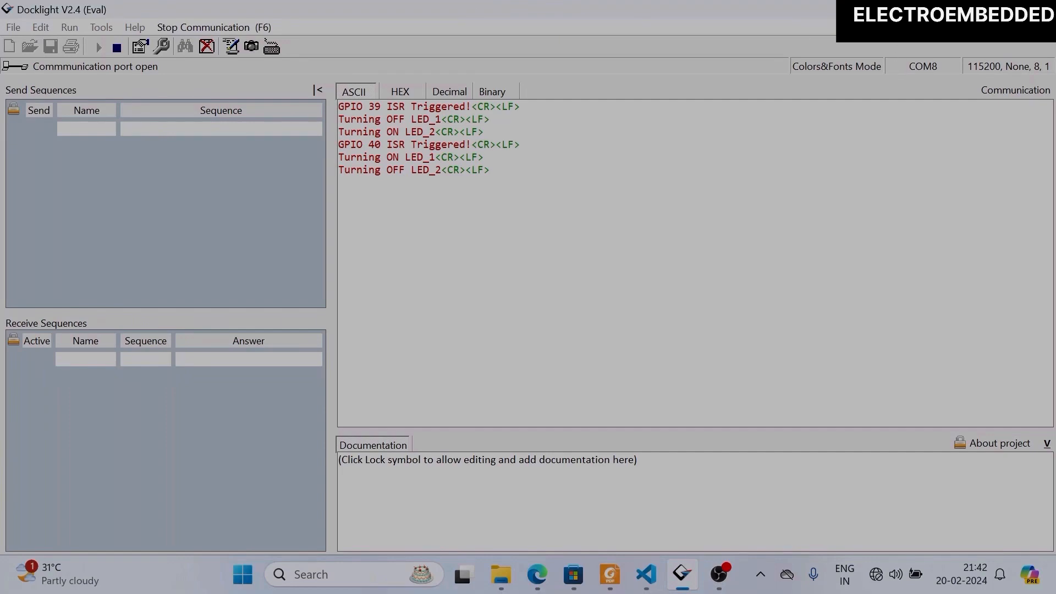
left_click(645, 575)
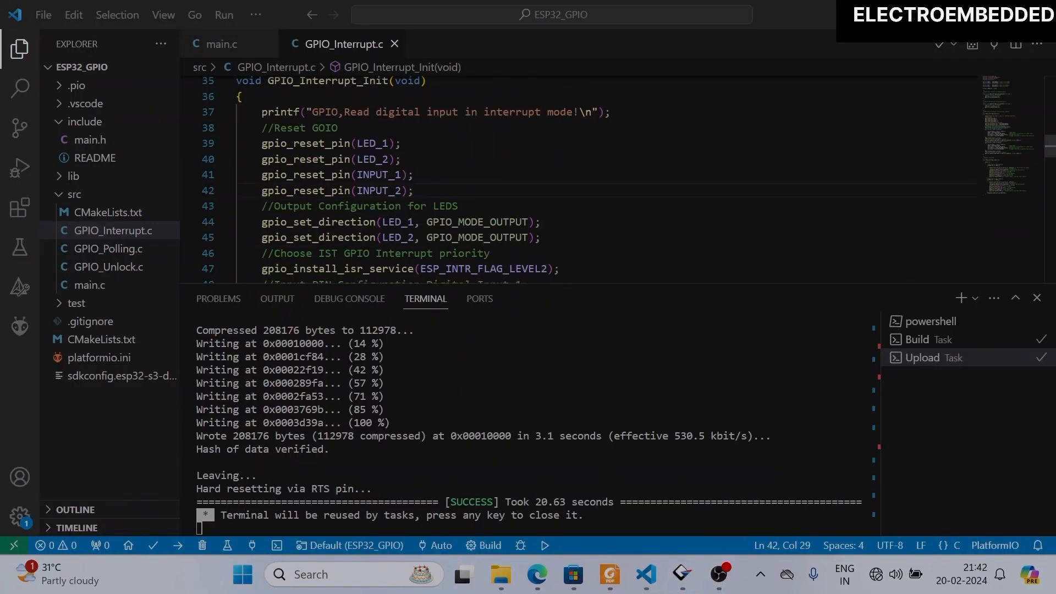
mouse_move(467, 221)
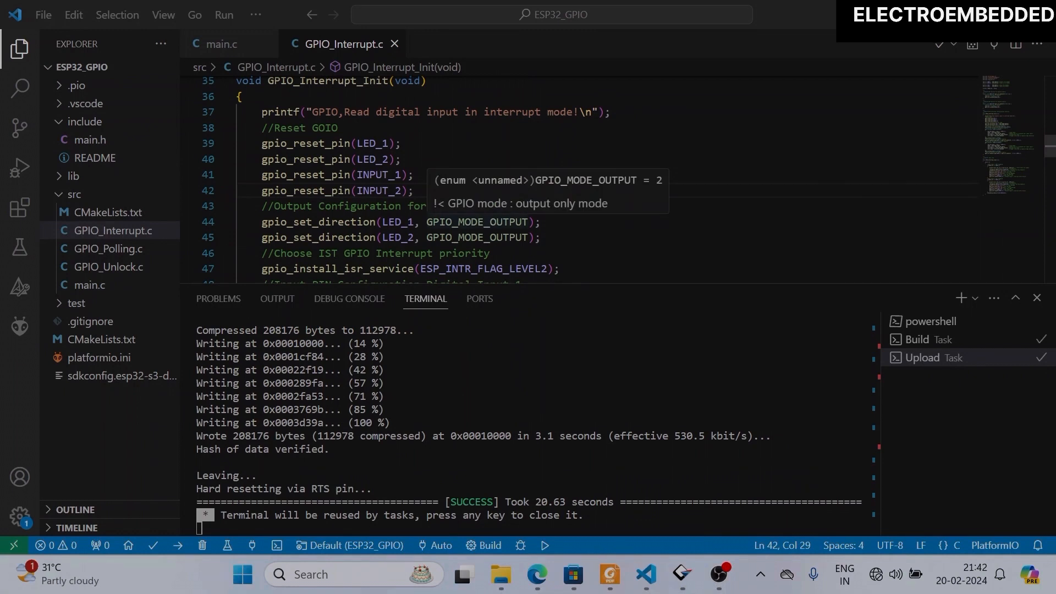
Comment out the four gpio_reset_pin calls and start a new gpio_mu call below them
left_click_drag(341, 158, 413, 190)
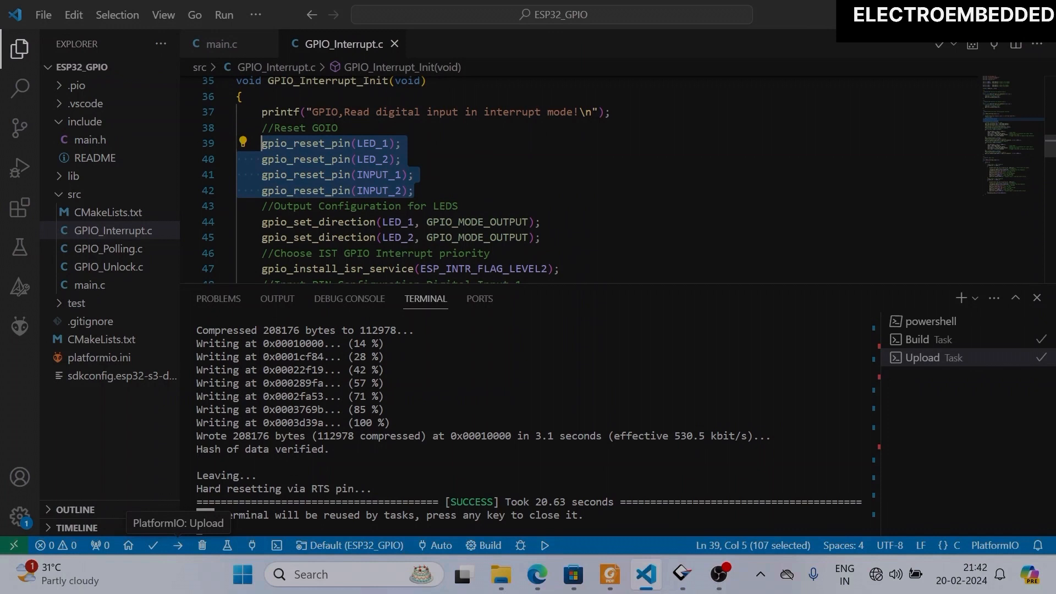
key("ctrl+/")
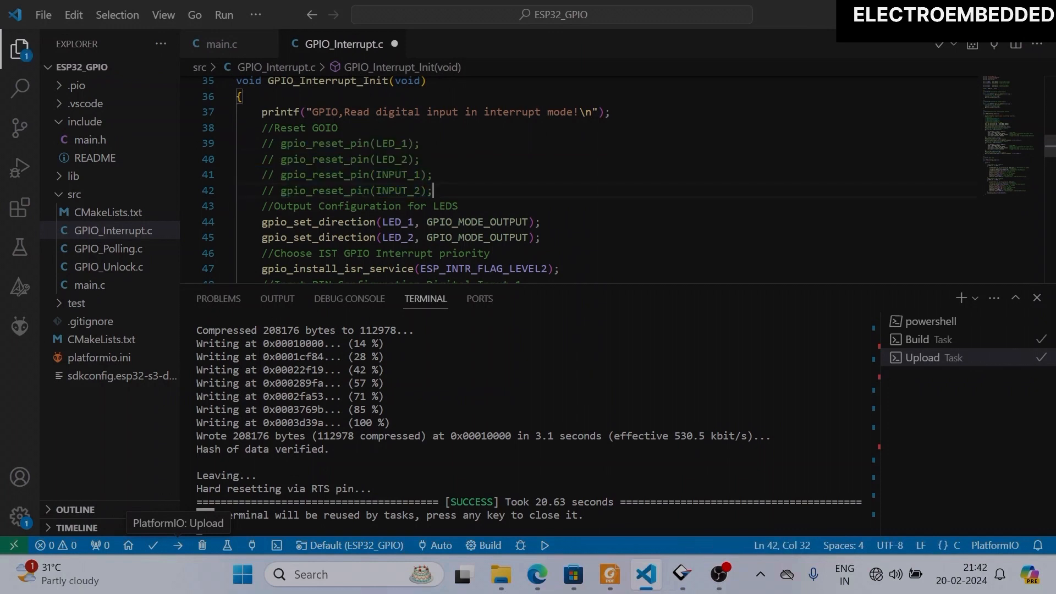
key("Enter")
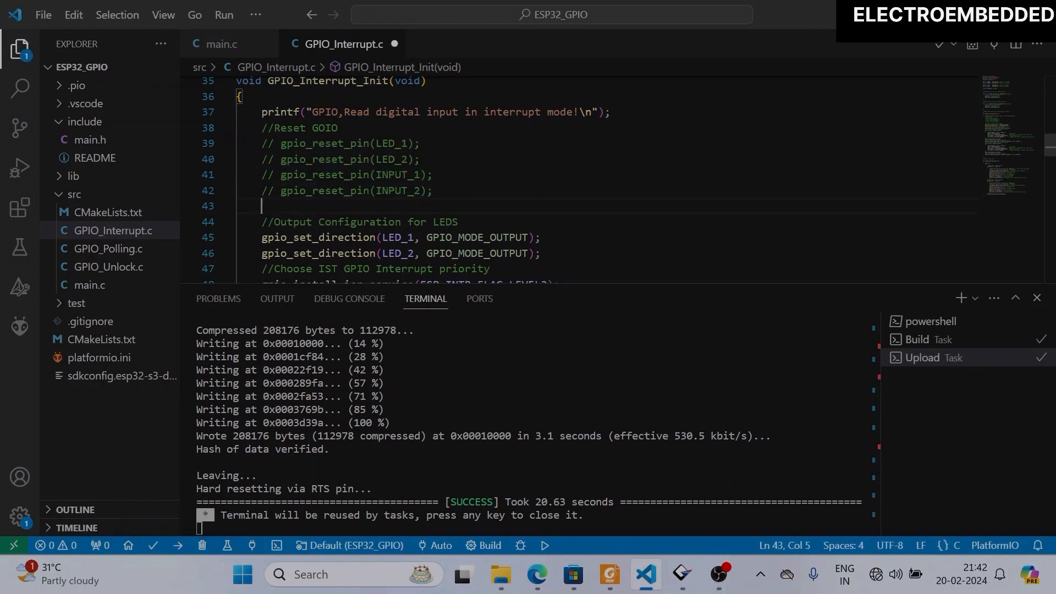
type("gpi")
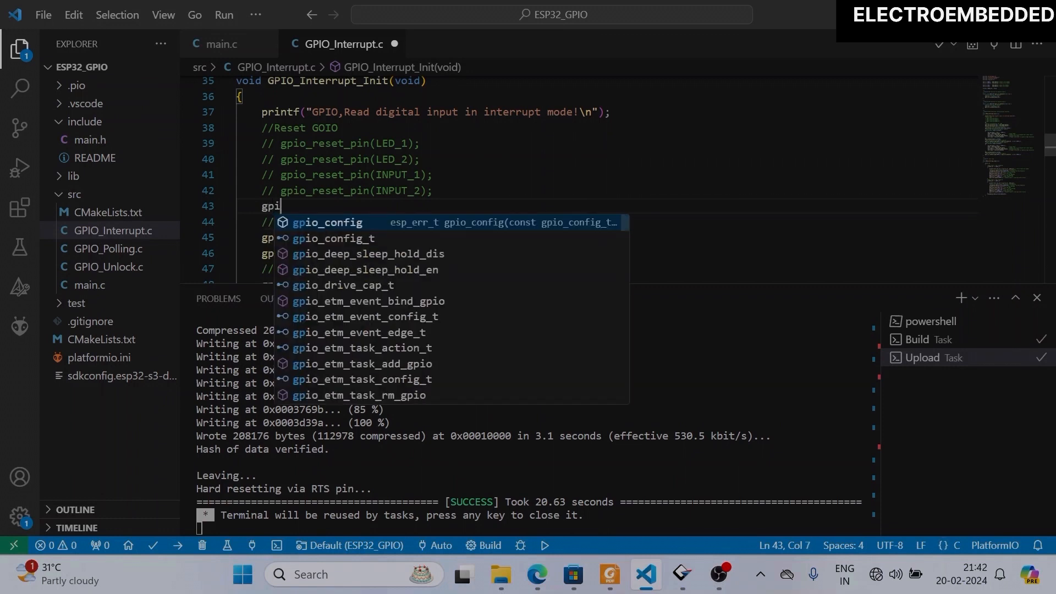
type("o")
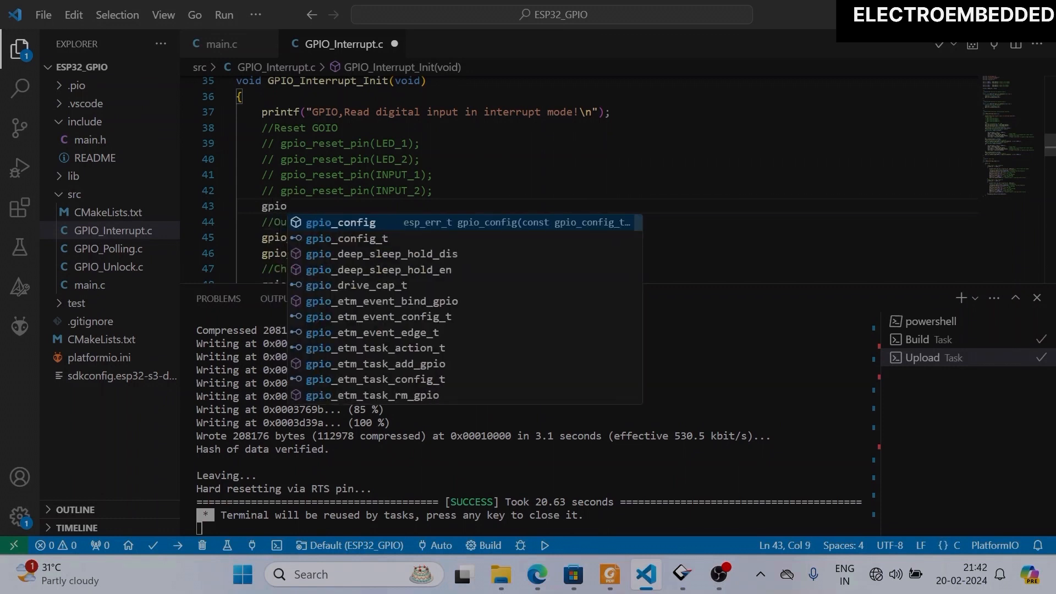
type("_")
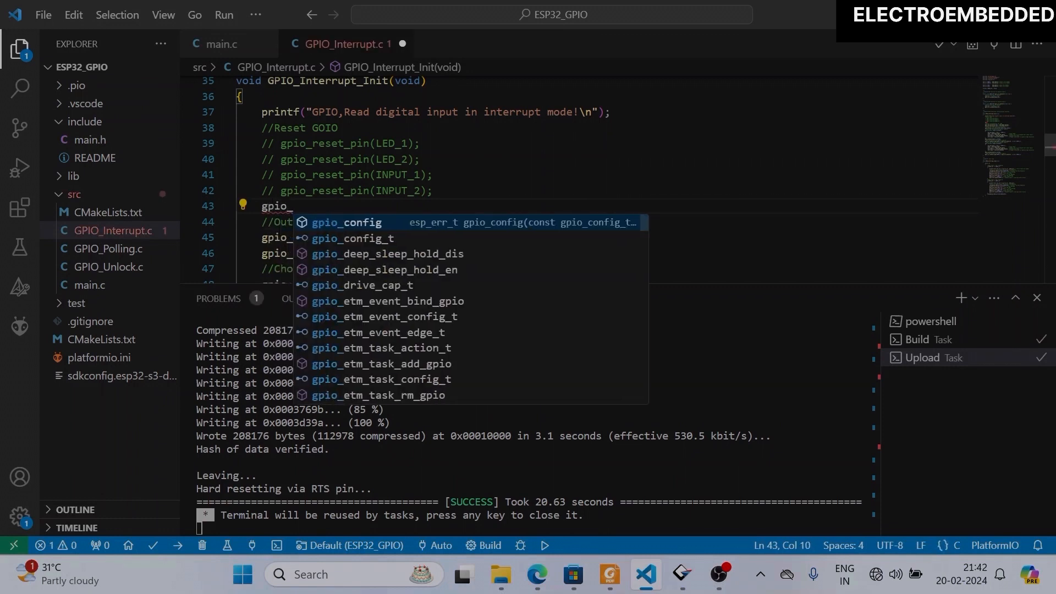
type("mu")
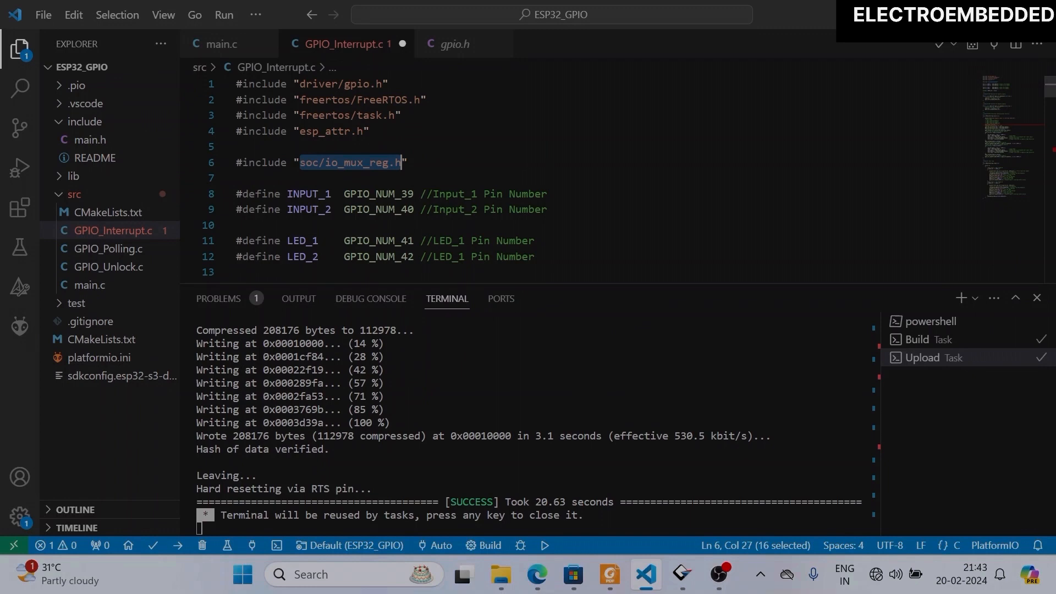
Look up the FUNC_MTDI_GPIO41 define in io_mux_reg.h and write gpio_iomux_out(LED_1,FUNC_MTDI_GPIO41,false)
left_click(348, 163)
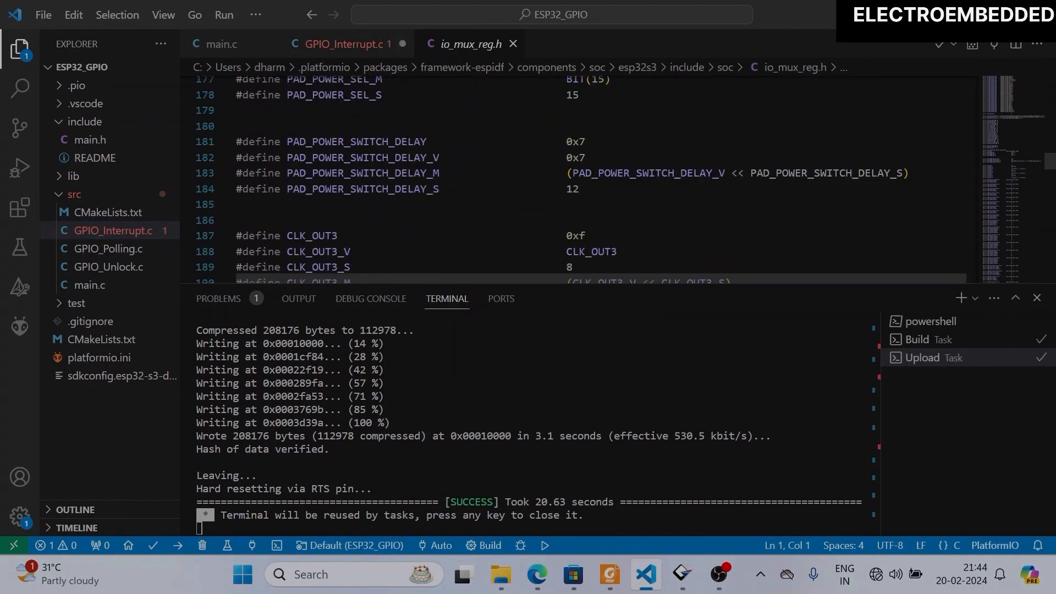
scroll("down", 3)
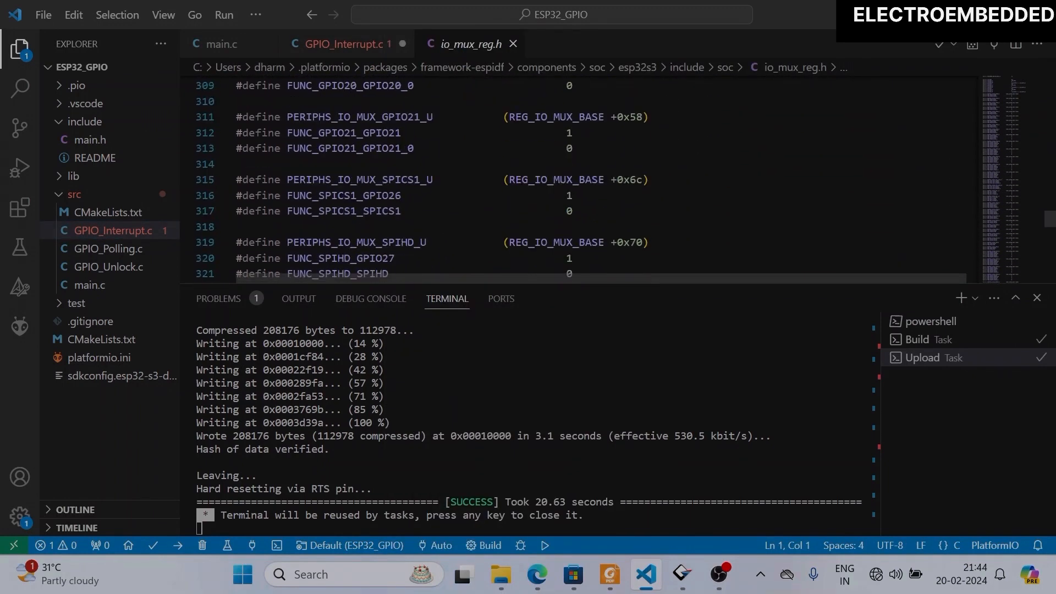
scroll("down", 3)
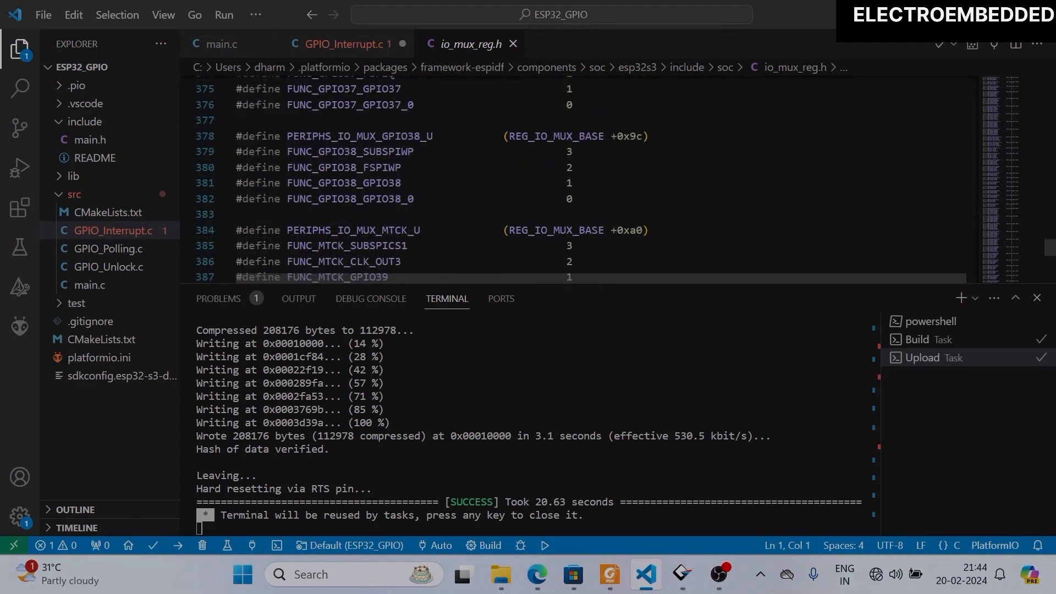
scroll("down", 3)
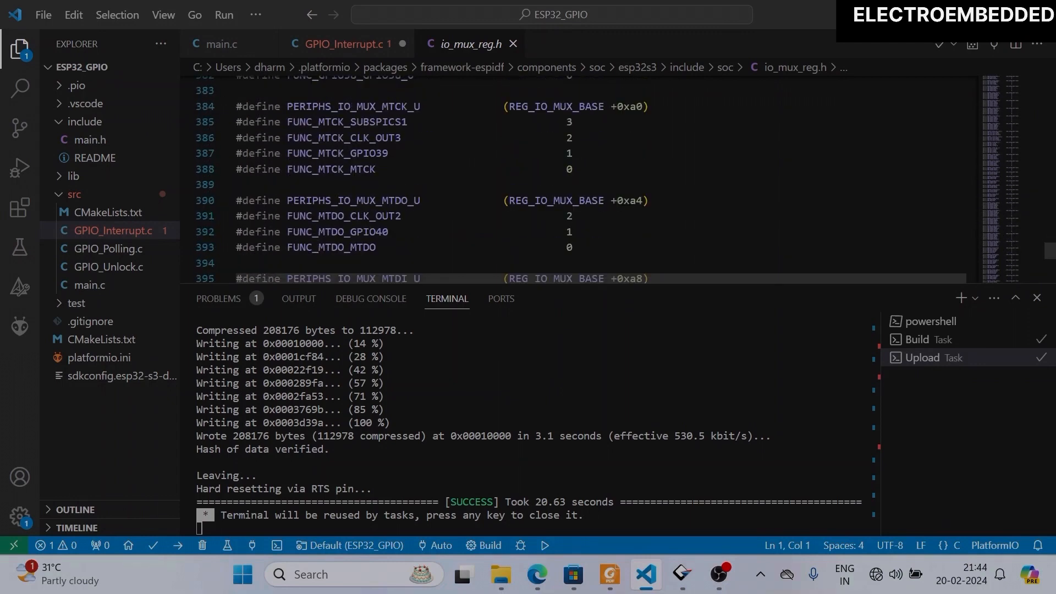
scroll("down", 3)
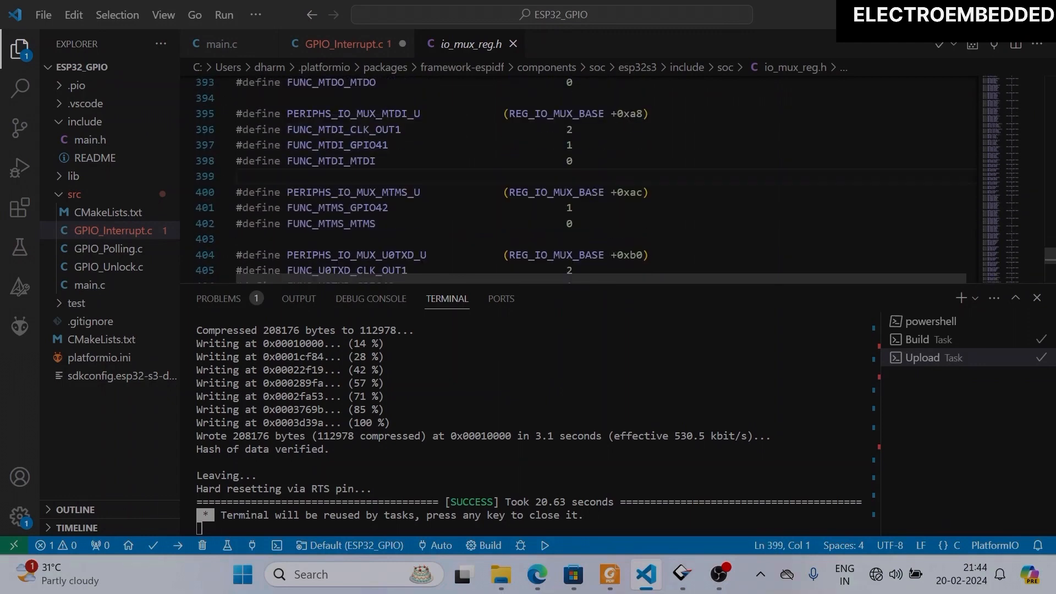
left_click(343, 44)
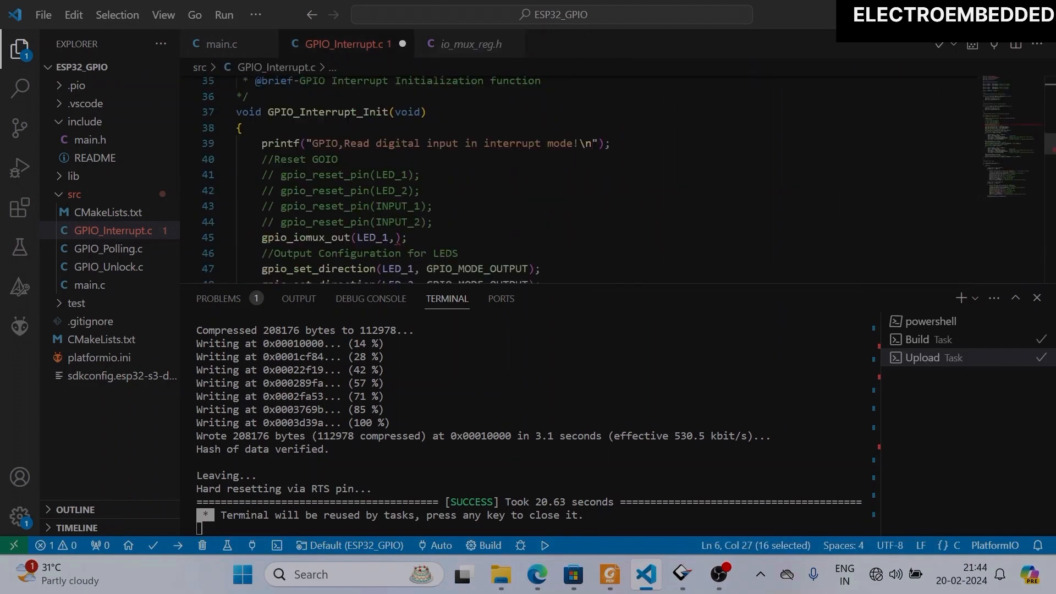
Add the matching gpio_iomux_out call for LED_2 using FUNC_MTMS_GPIO42
scroll("down", 3)
type("FUNC_MTDI_GPIO41,false")
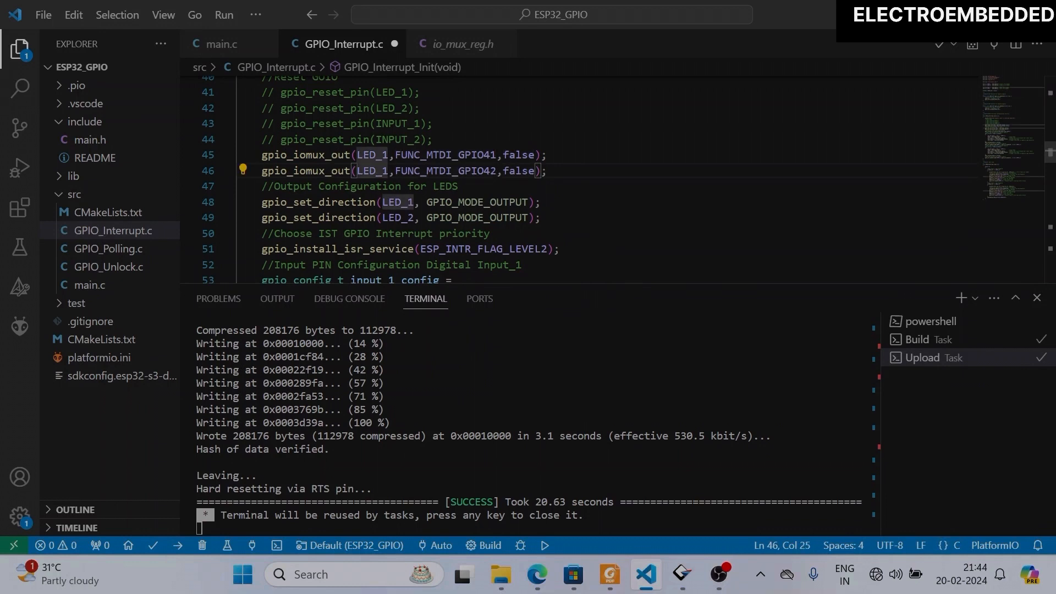
type("LED_2")
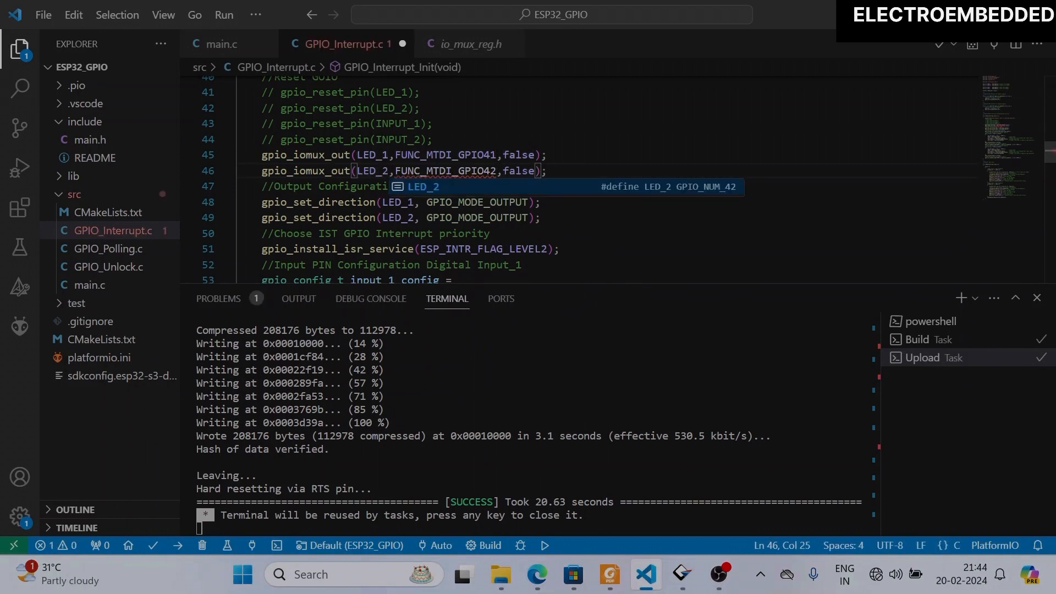
mouse_move(417, 194)
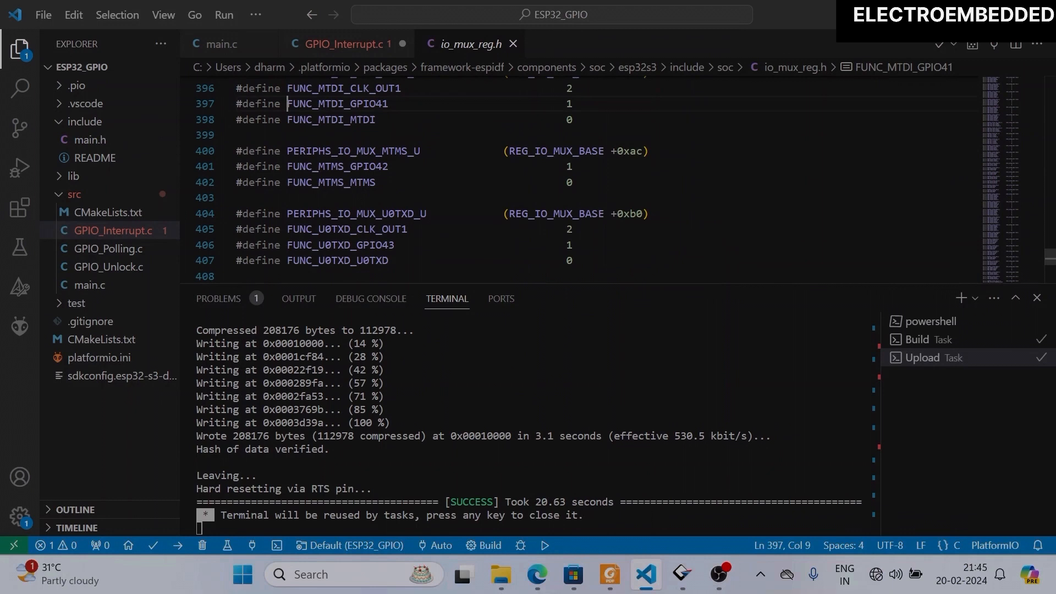
double_click(338, 166)
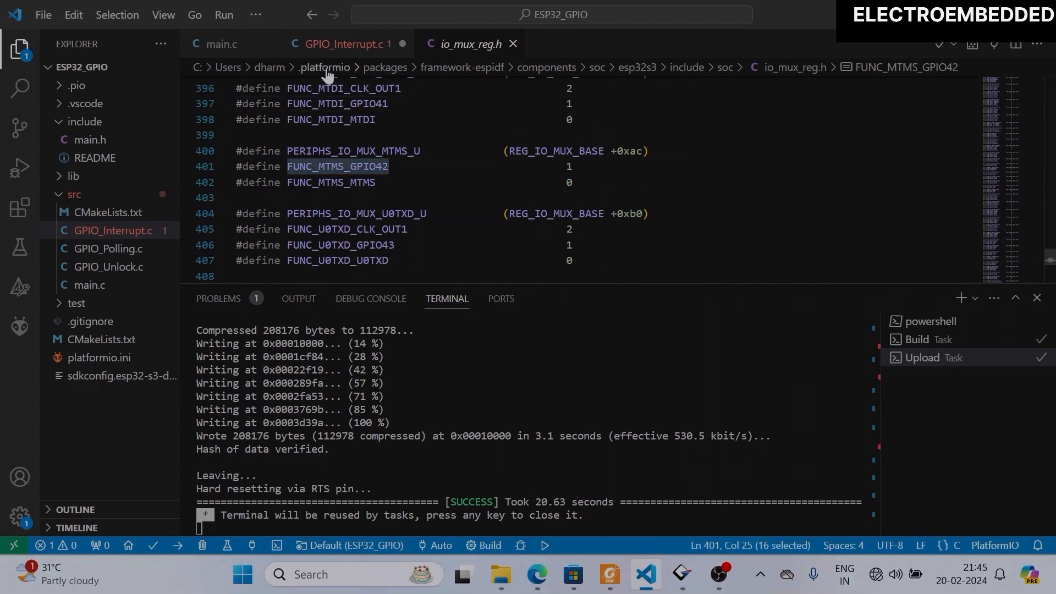
left_click(345, 44)
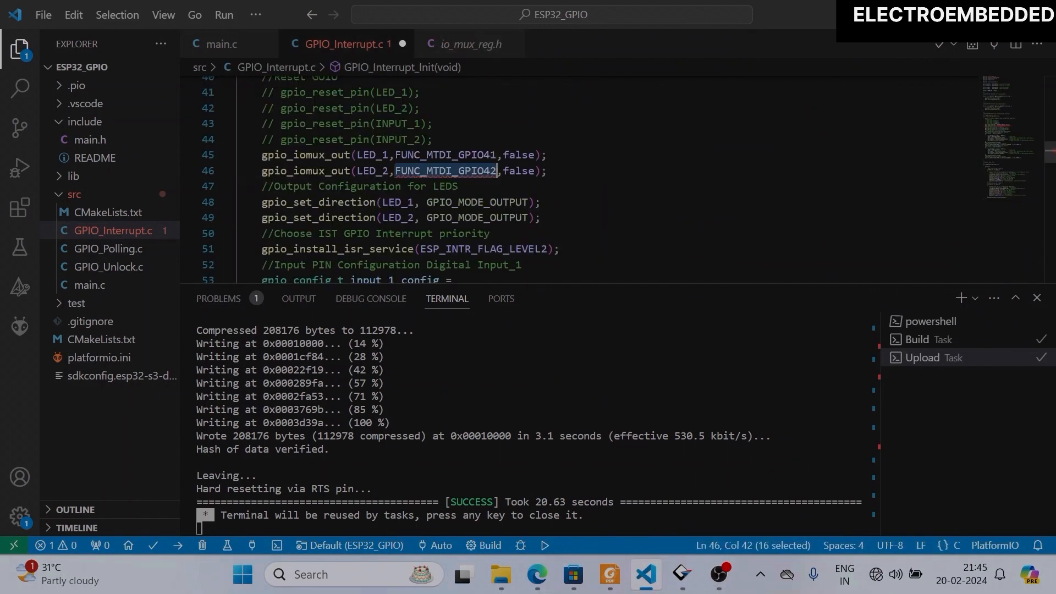